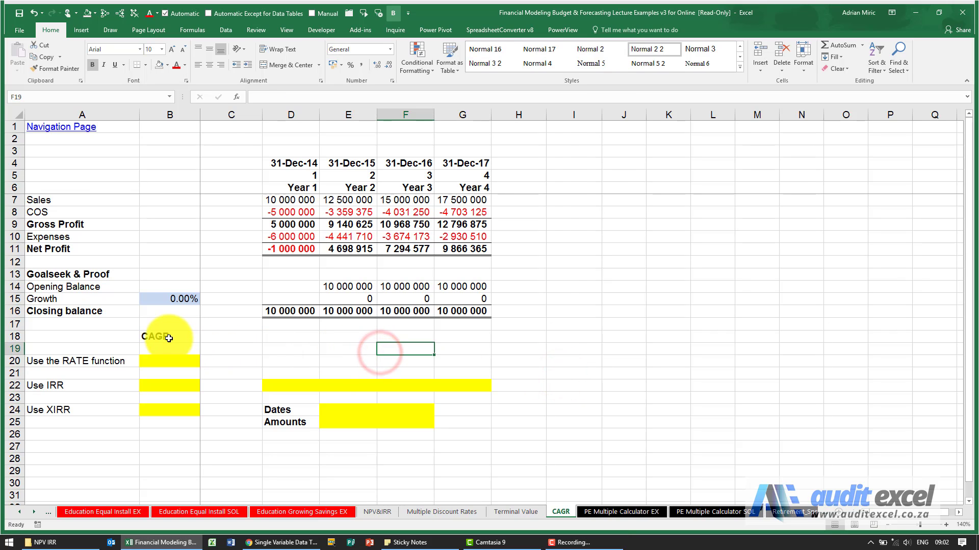
# Review the CAGR heading, first-year sales, and the closing balance and growth formulas linked to B15
pyautogui.click(169, 337)
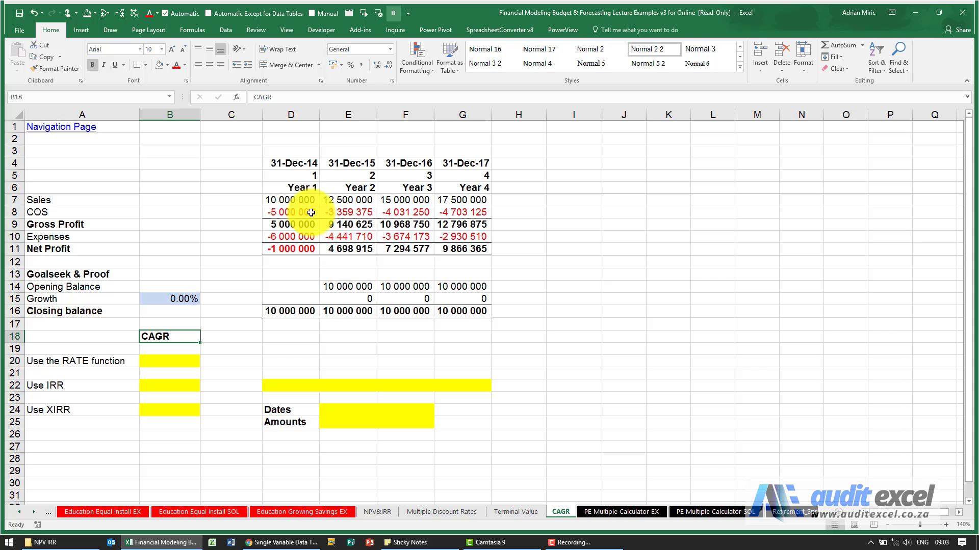
pyautogui.click(290, 199)
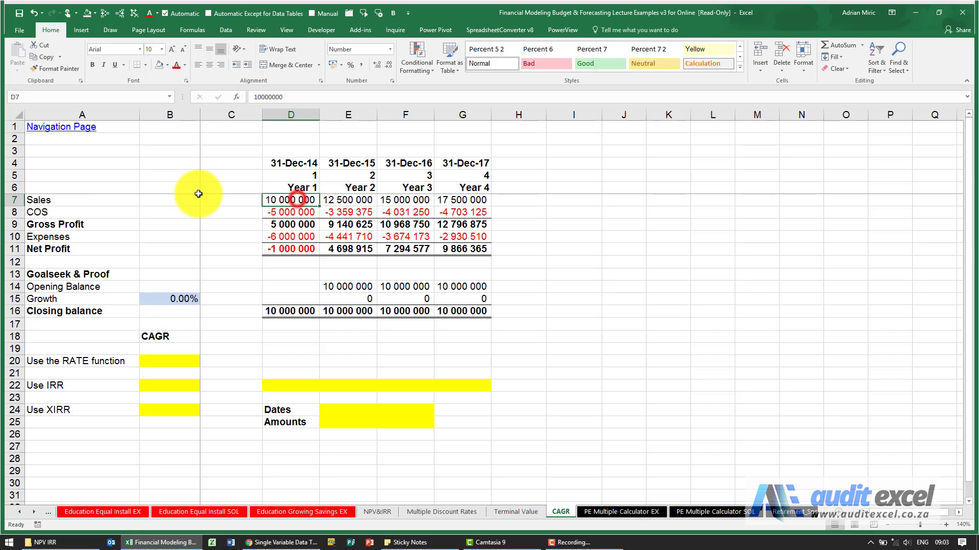
pyautogui.moveTo(479, 188)
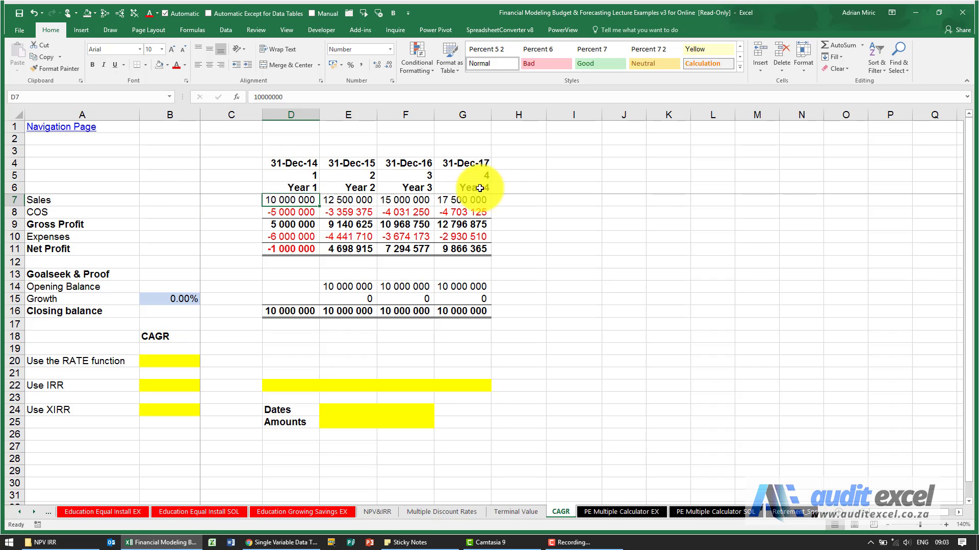
pyautogui.moveTo(481, 200)
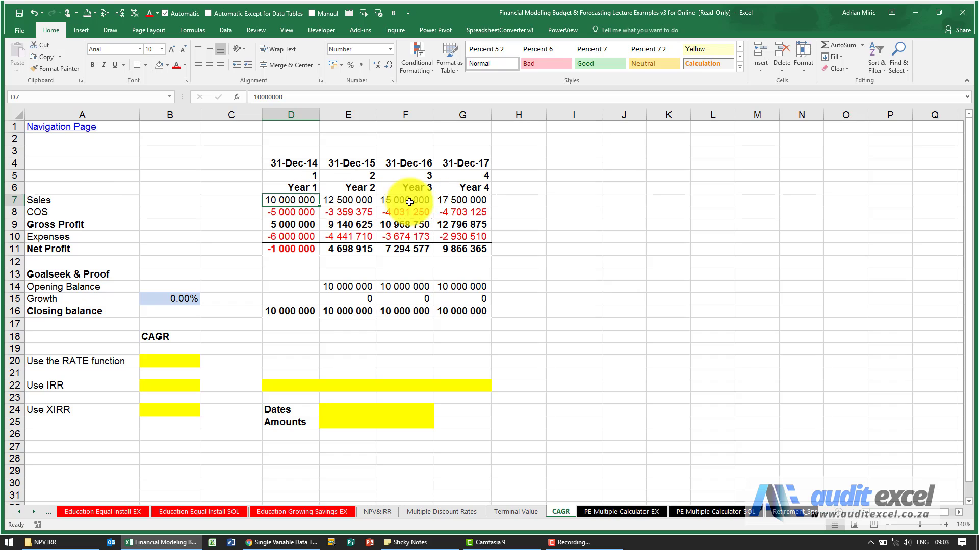
pyautogui.moveTo(442, 206)
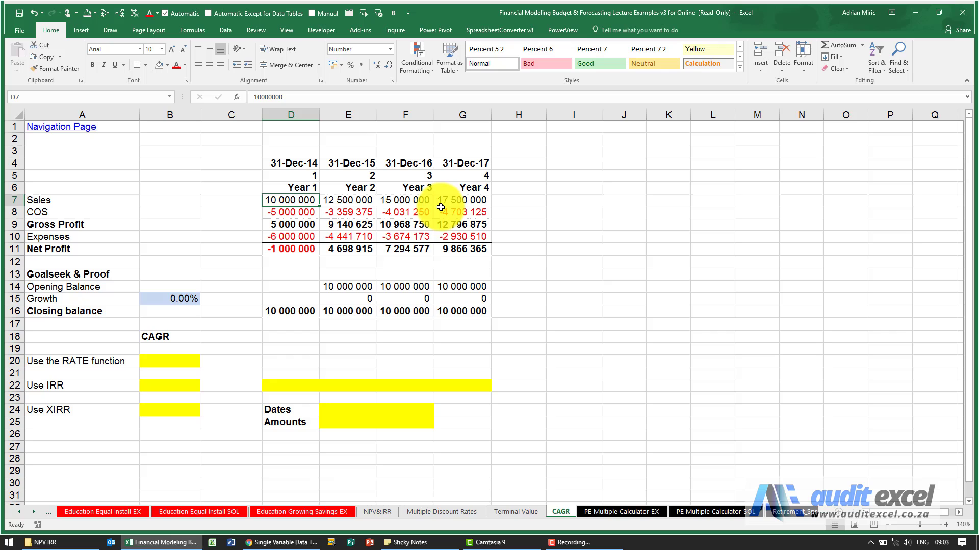
pyautogui.moveTo(198, 337)
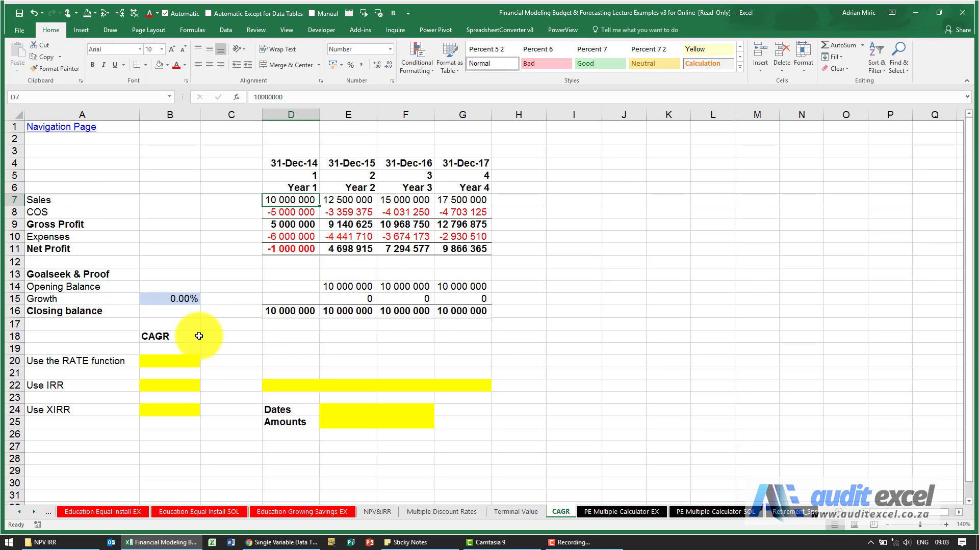
pyautogui.moveTo(293, 257)
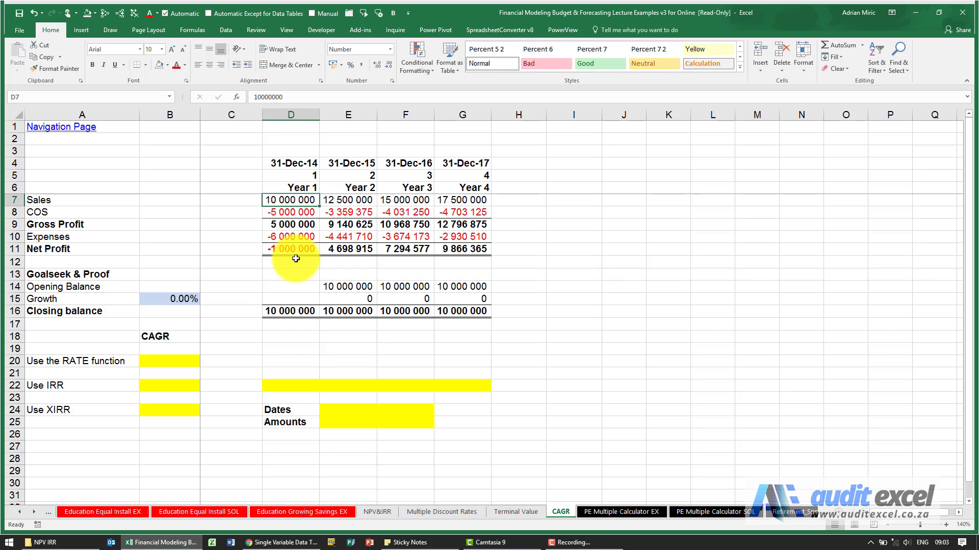
pyautogui.moveTo(102, 303)
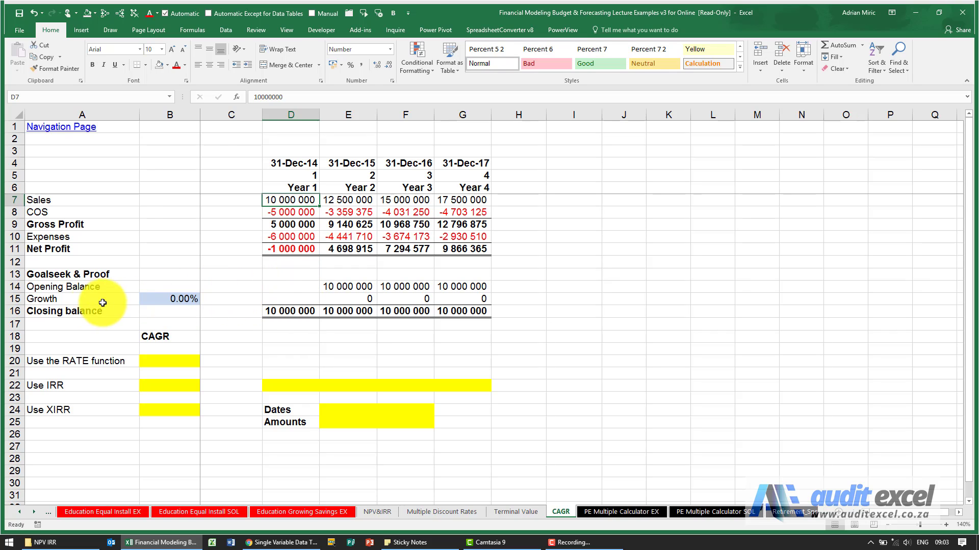
pyautogui.moveTo(289, 291)
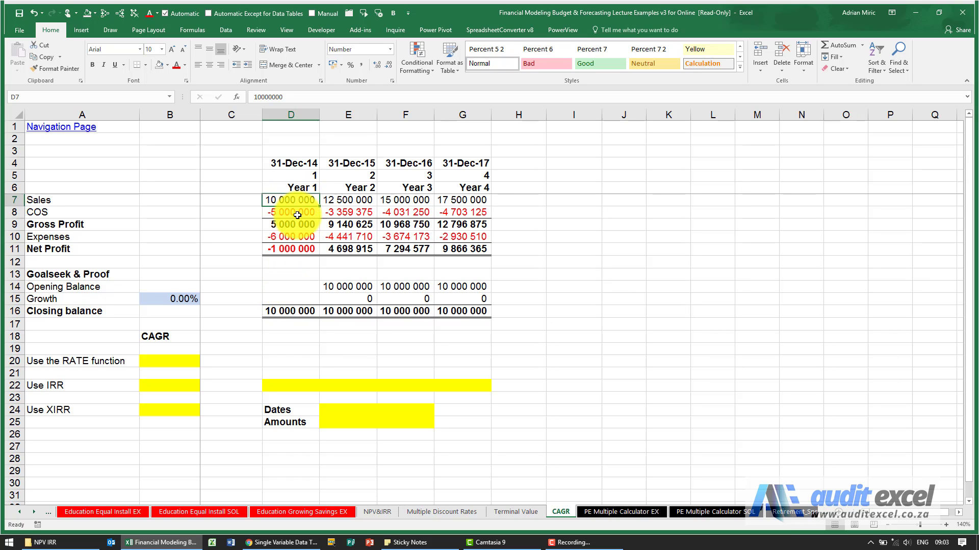
pyautogui.click(289, 311)
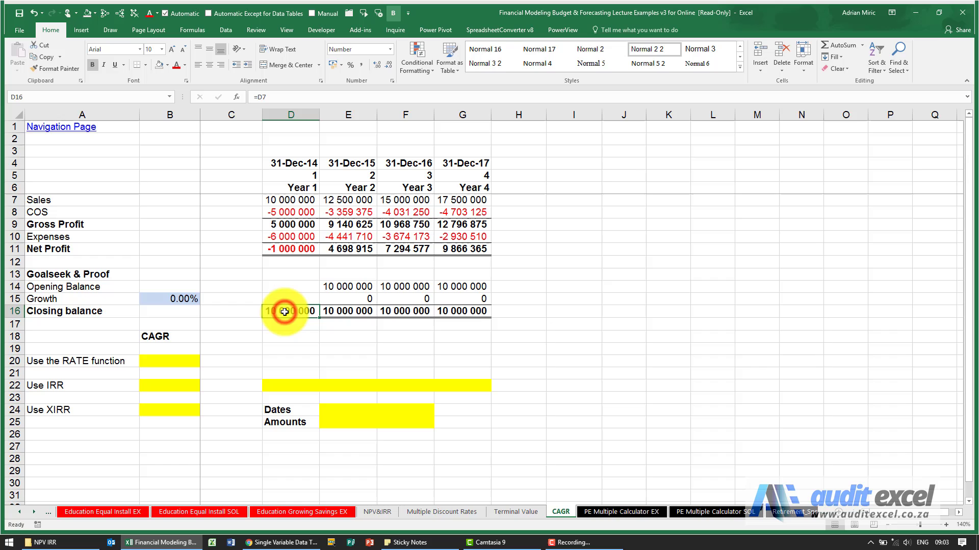
pyautogui.click(347, 287)
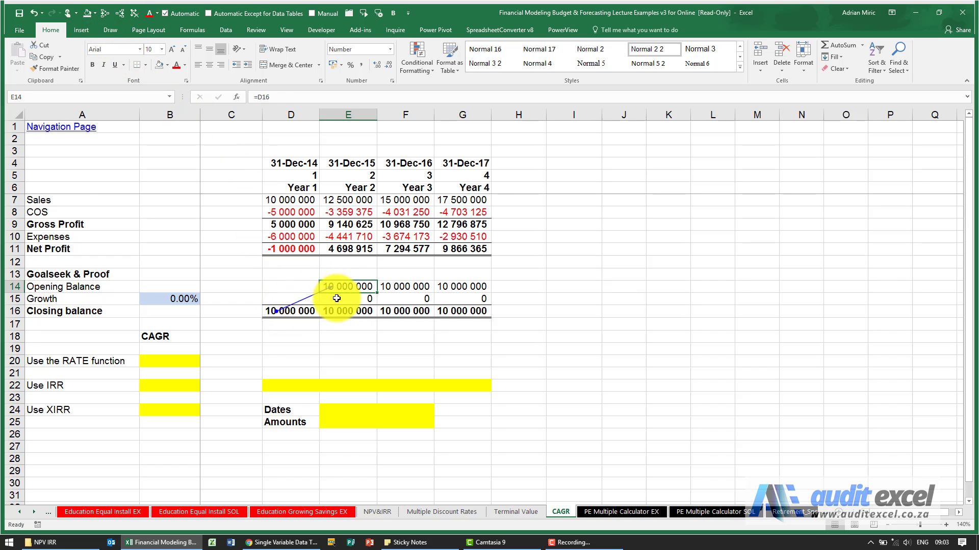
pyautogui.click(348, 299)
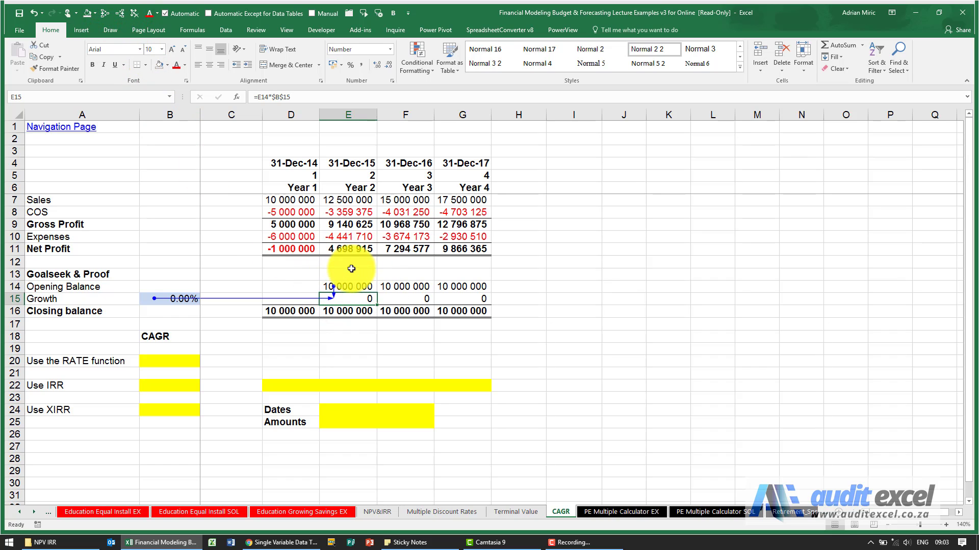
pyautogui.moveTo(156, 289)
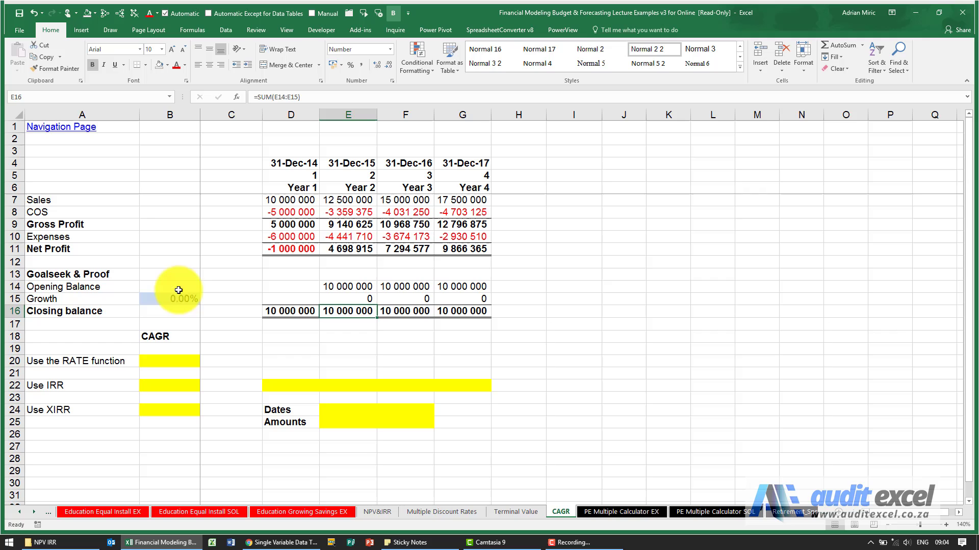
pyautogui.moveTo(277, 312)
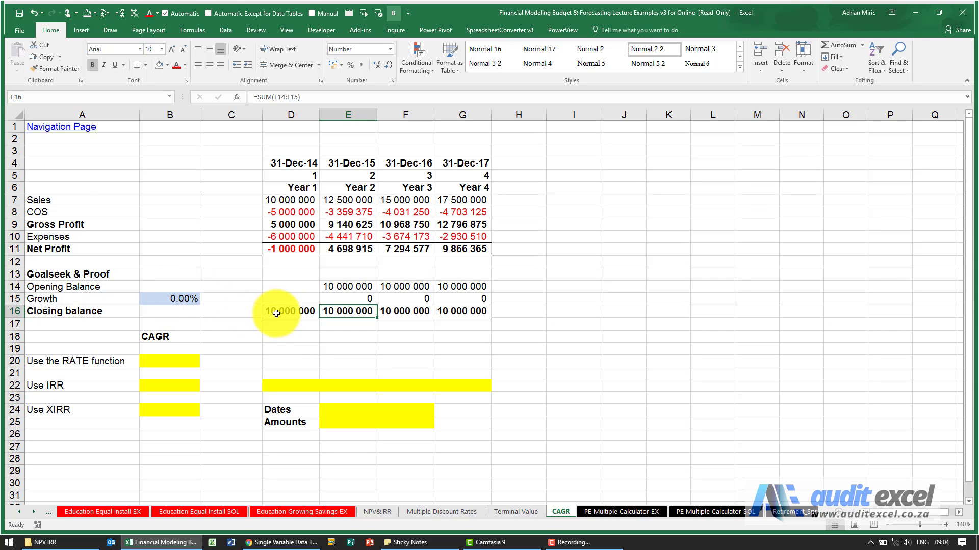
pyautogui.moveTo(290, 308)
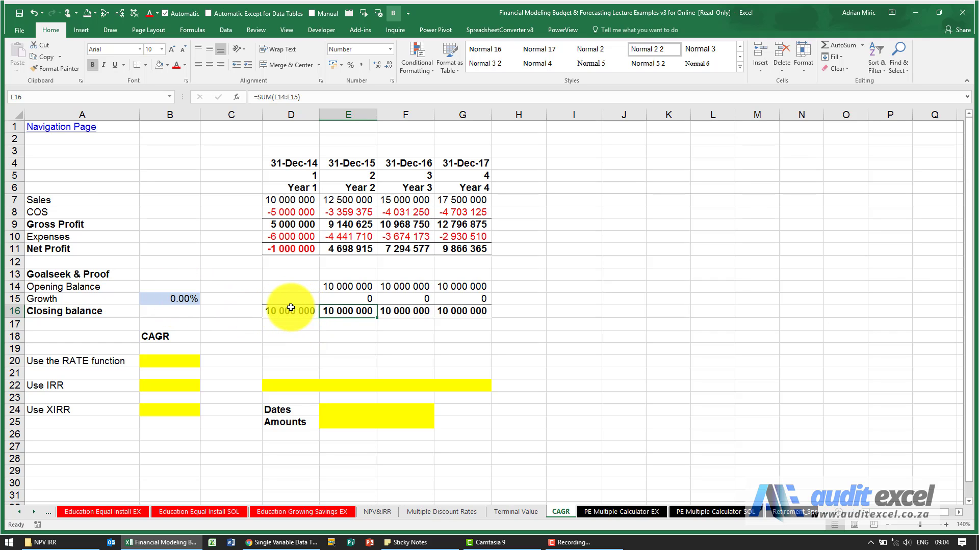
pyautogui.moveTo(473, 312)
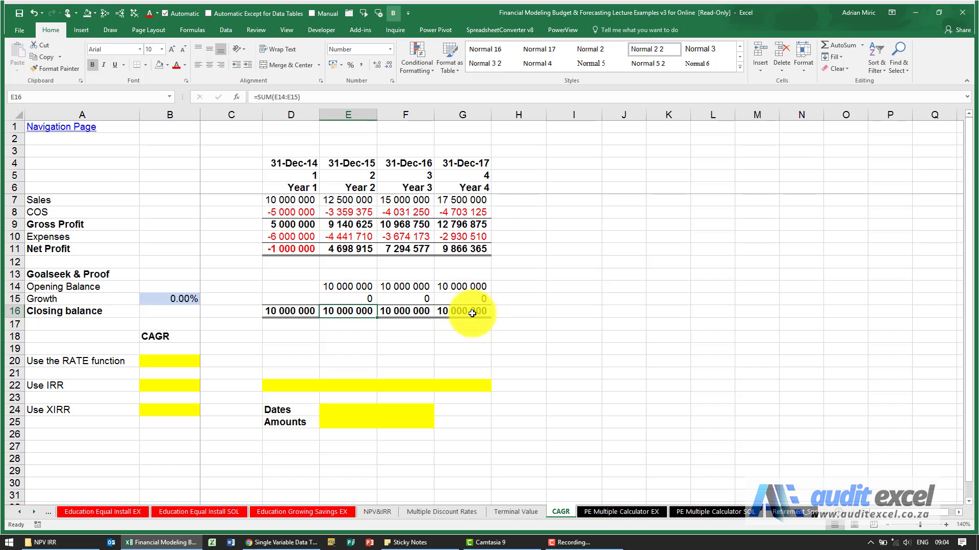
pyautogui.moveTo(481, 203)
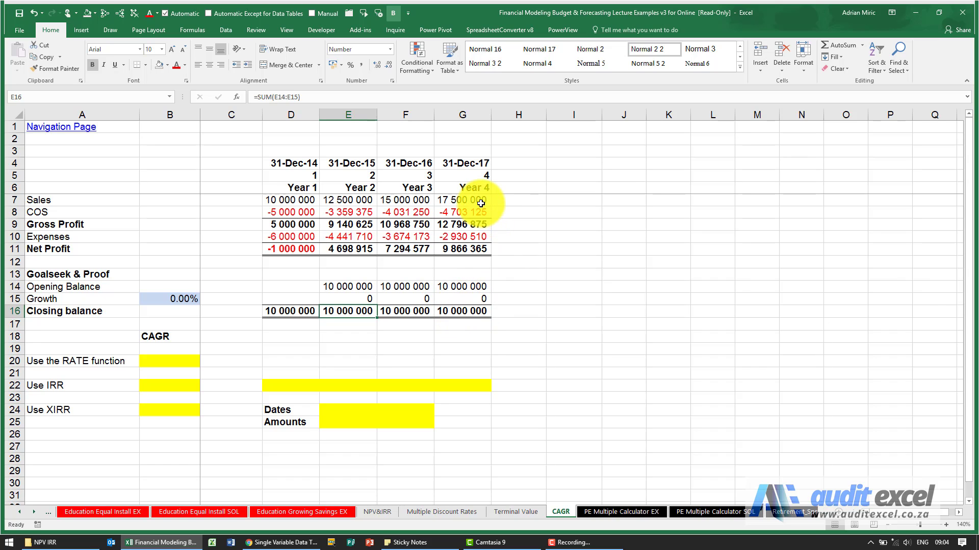
# Run Goal Seek to set G16 to 17500000 by changing B15
pyautogui.click(225, 29)
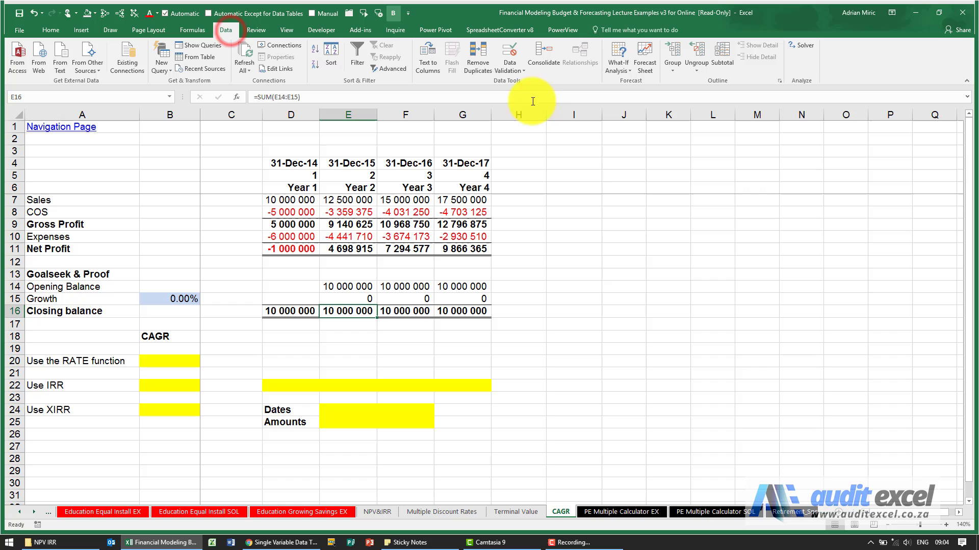
pyautogui.click(617, 55)
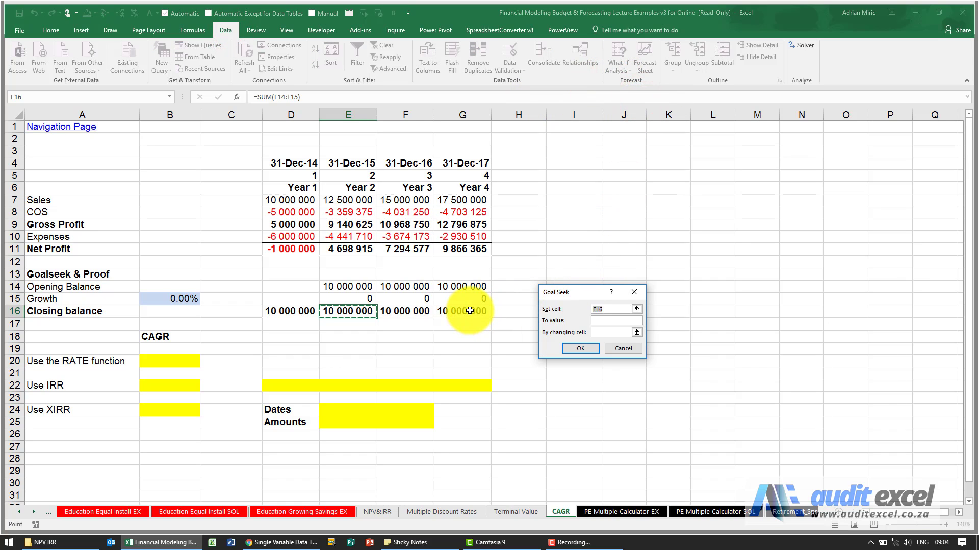
pyautogui.click(462, 311)
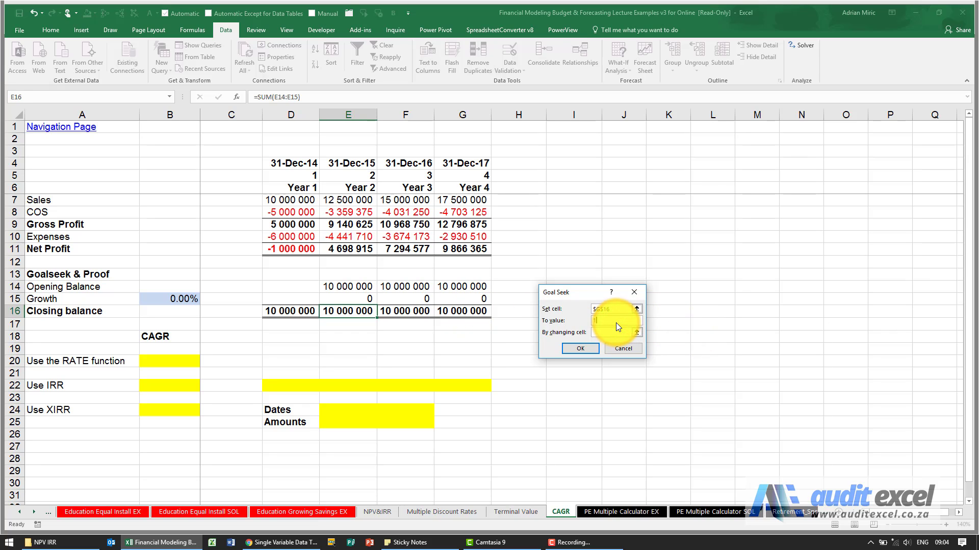
pyautogui.write('17500000')
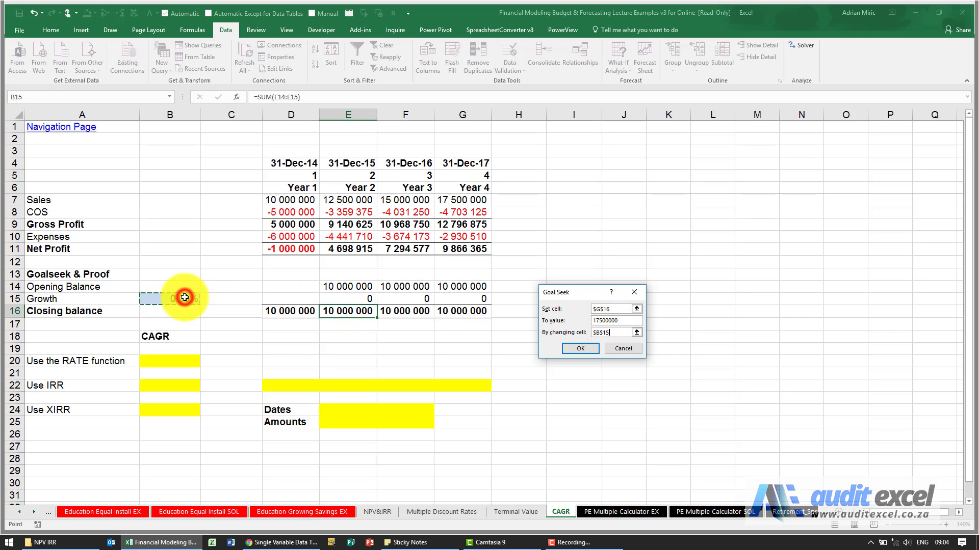
pyautogui.click(579, 348)
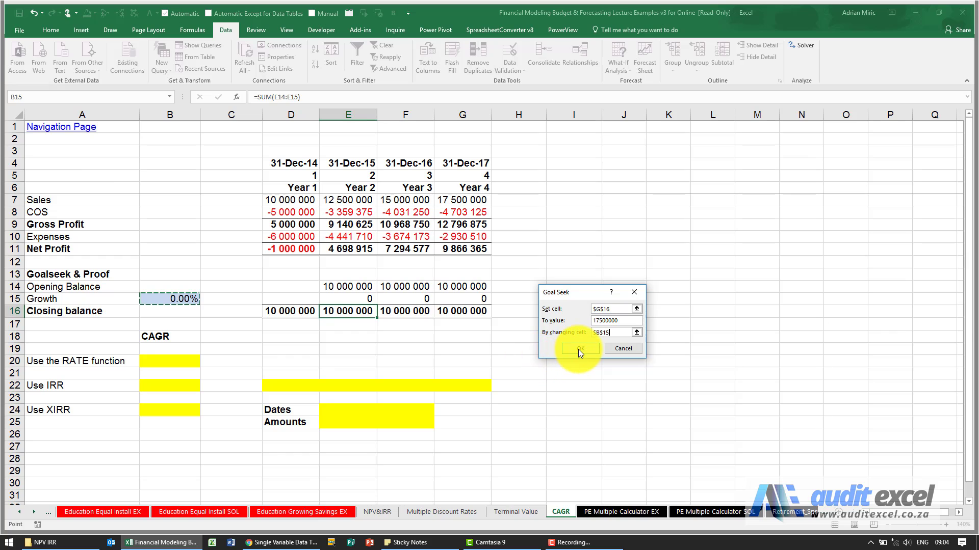
pyautogui.click(578, 349)
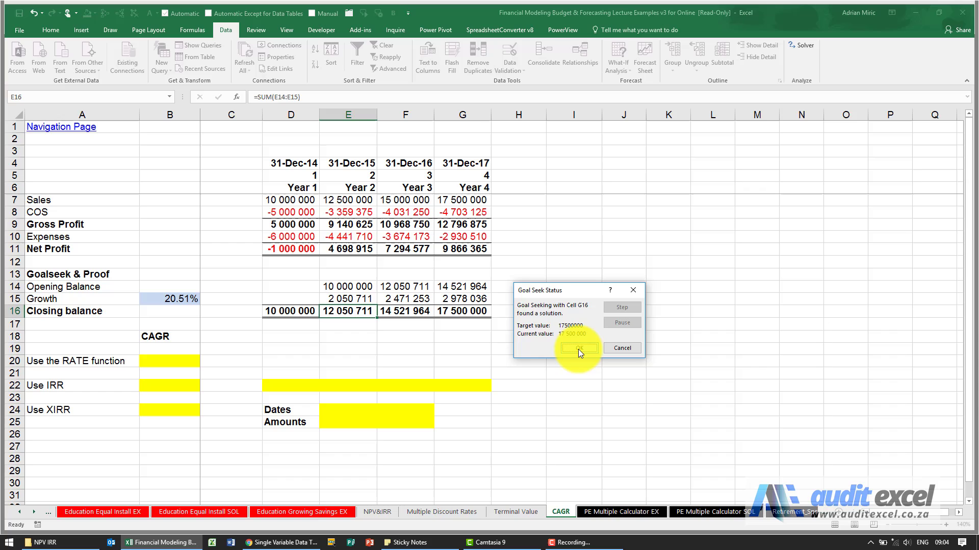
# Accept the Goal Seek result and check the full 20.51% growth value in B15
pyautogui.click(576, 347)
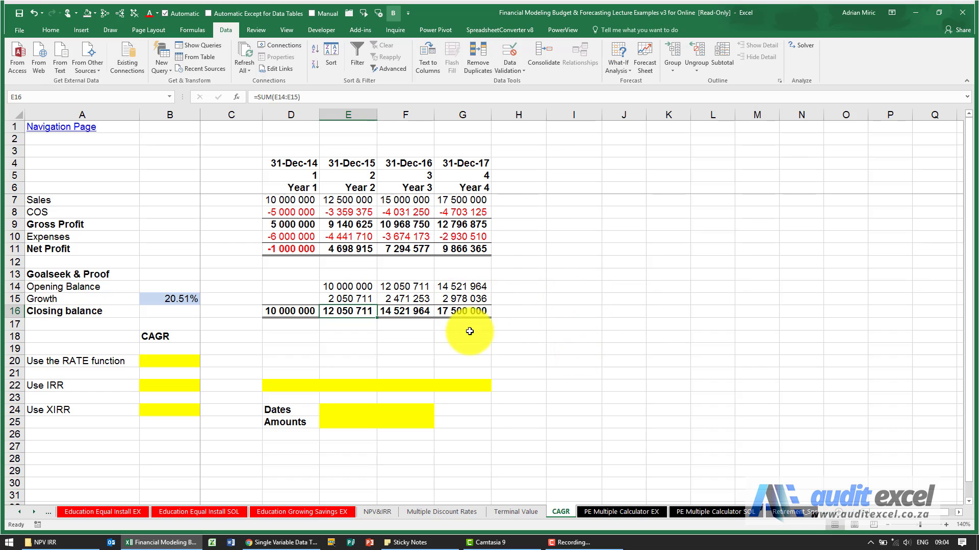
pyautogui.moveTo(255, 324)
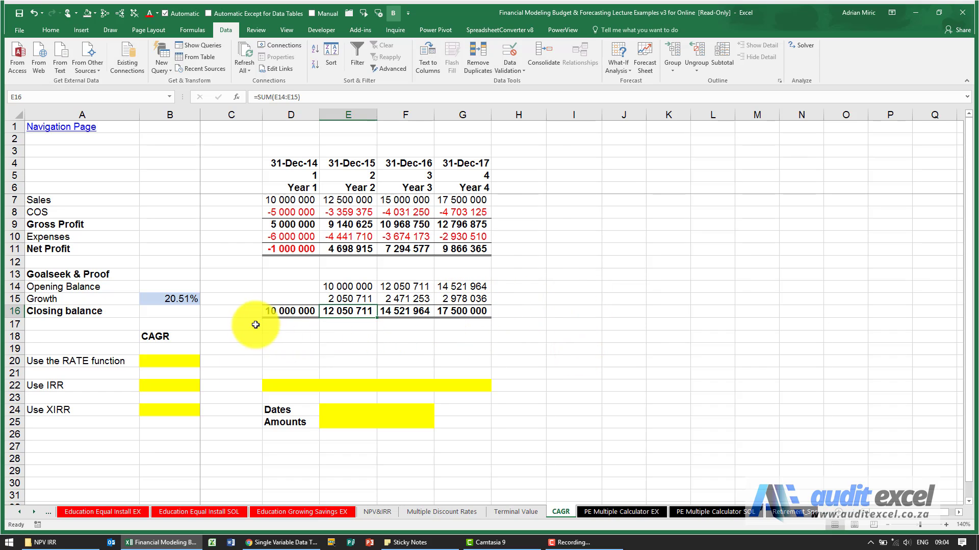
pyautogui.moveTo(169, 298)
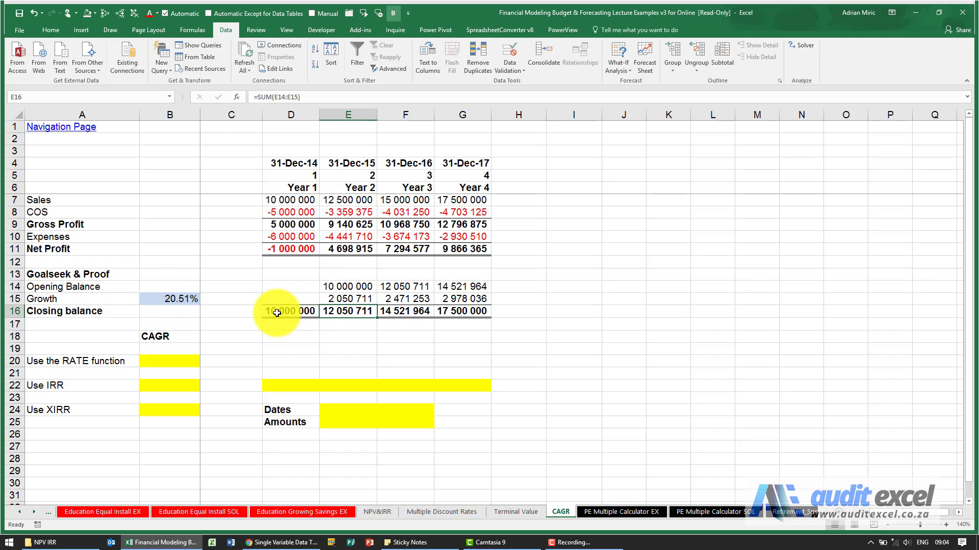
pyautogui.moveTo(303, 311)
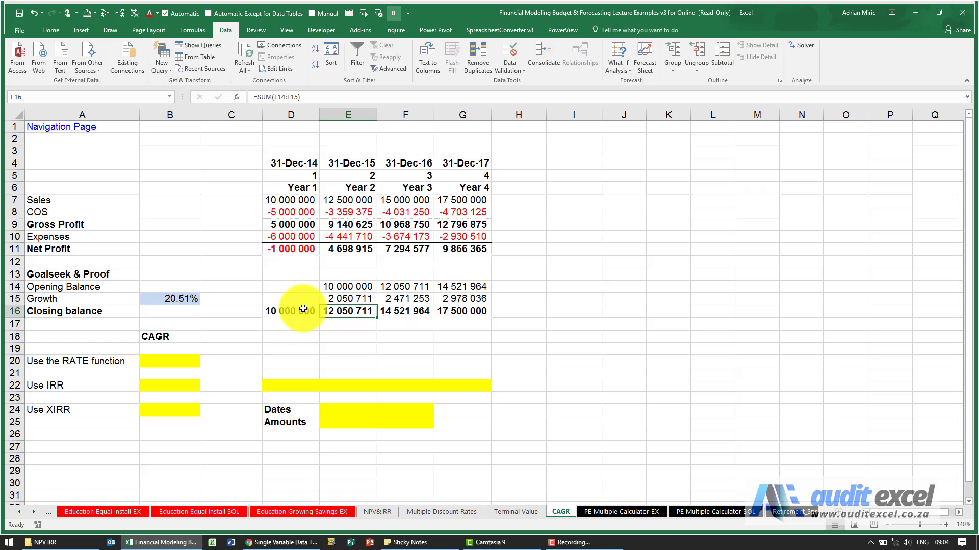
pyautogui.moveTo(478, 311)
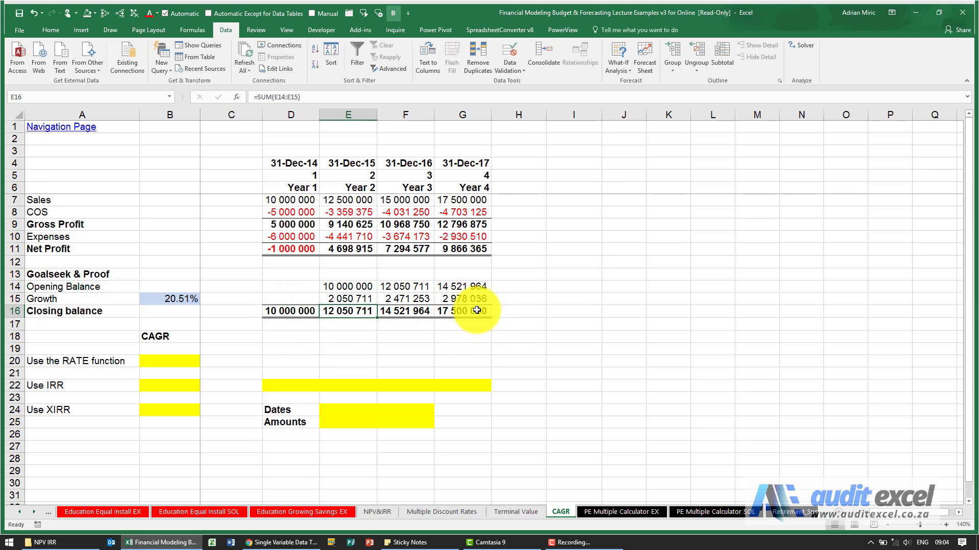
pyautogui.moveTo(462, 319)
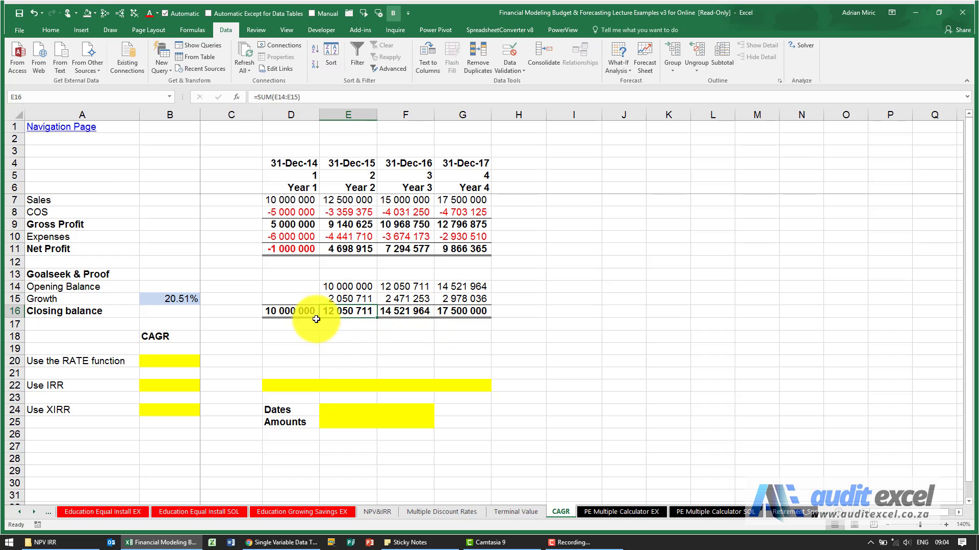
pyautogui.moveTo(348, 201)
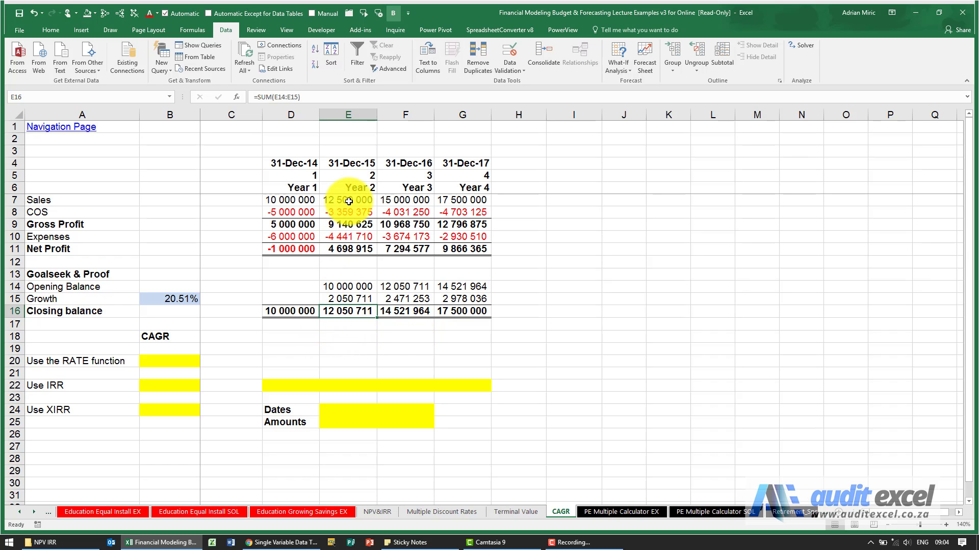
pyautogui.moveTo(370, 301)
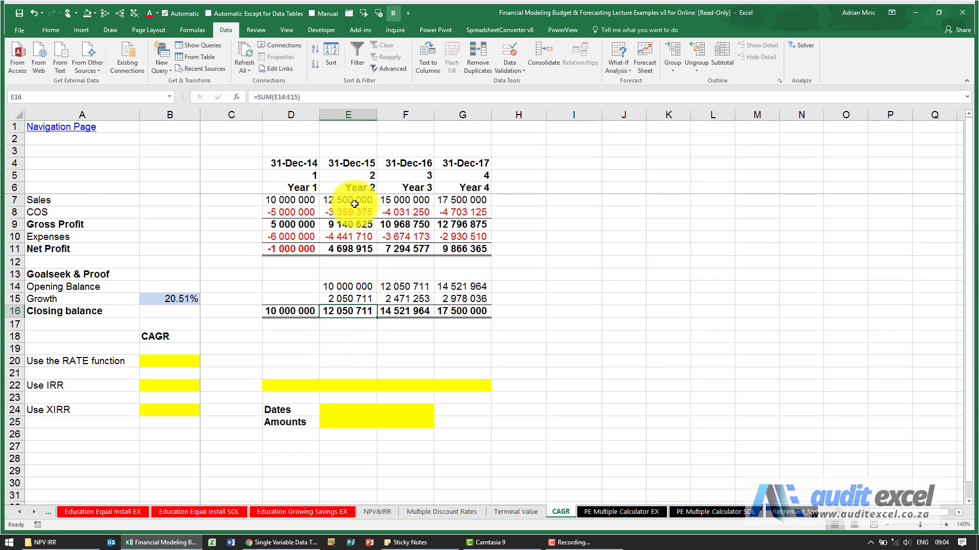
pyautogui.moveTo(415, 306)
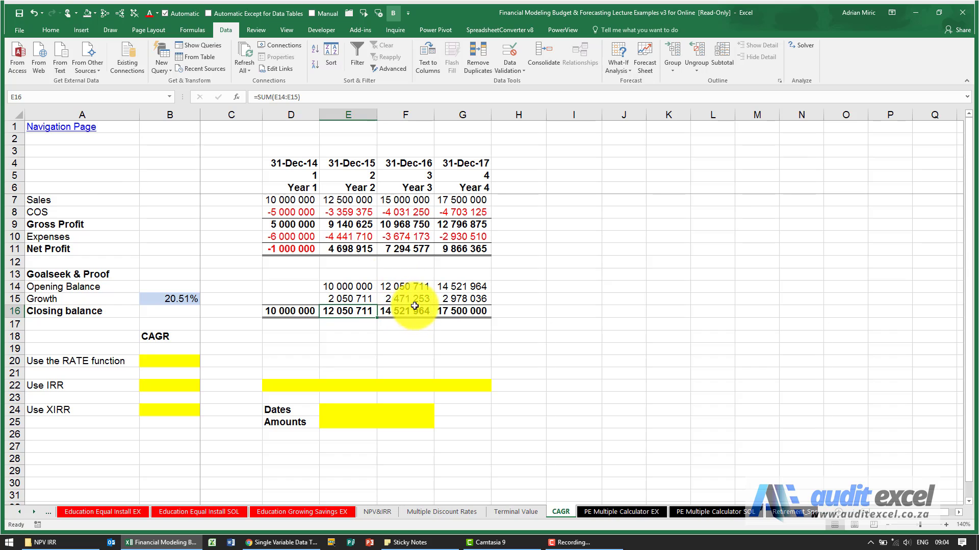
pyautogui.moveTo(406, 201)
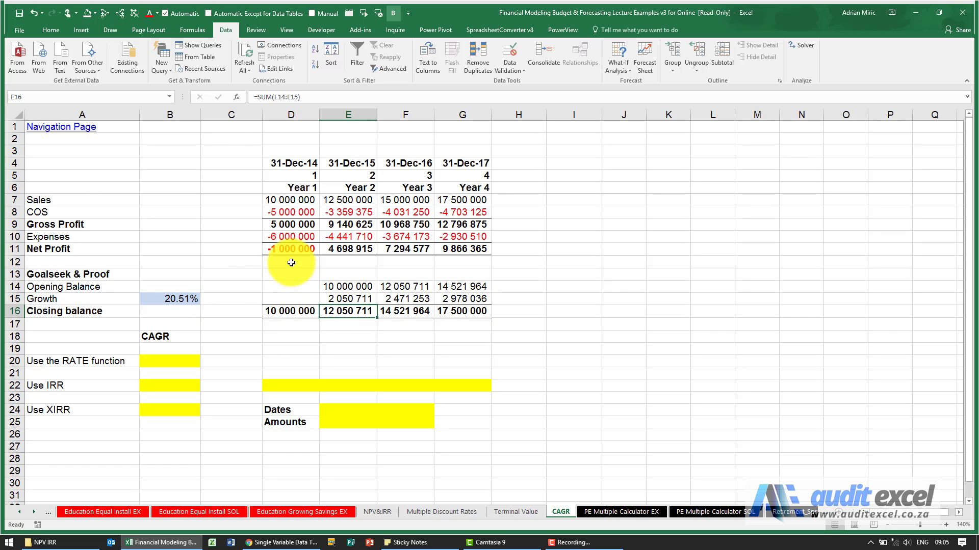
pyautogui.moveTo(262, 310)
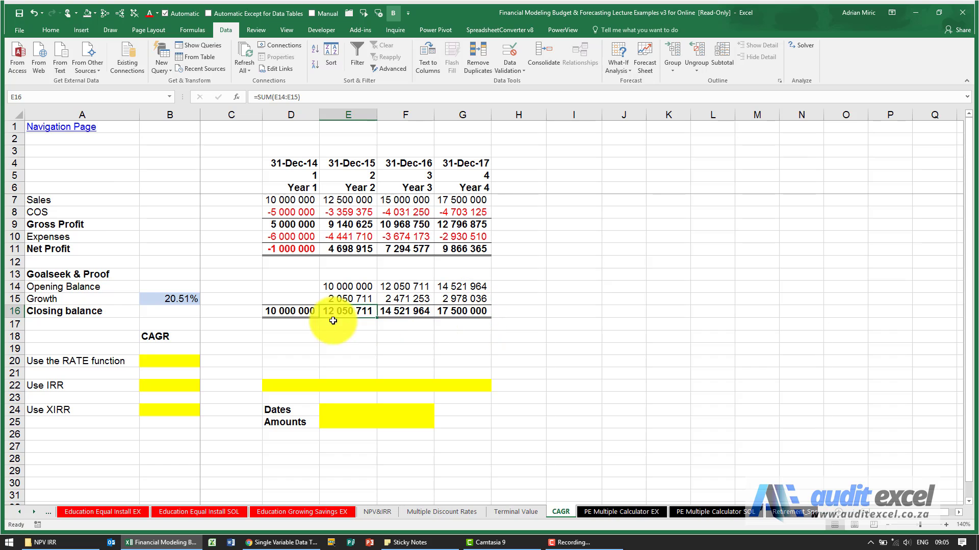
pyautogui.click(169, 298)
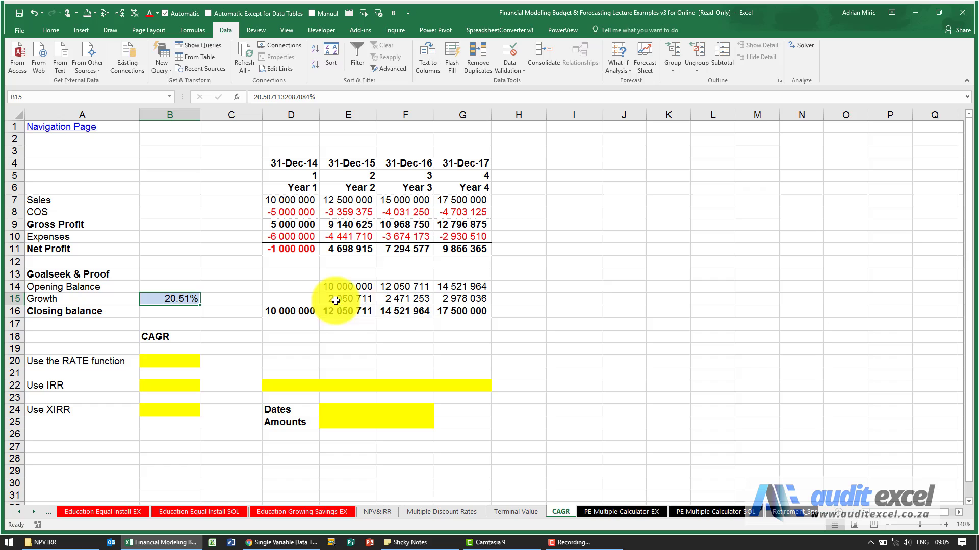
pyautogui.moveTo(426, 317)
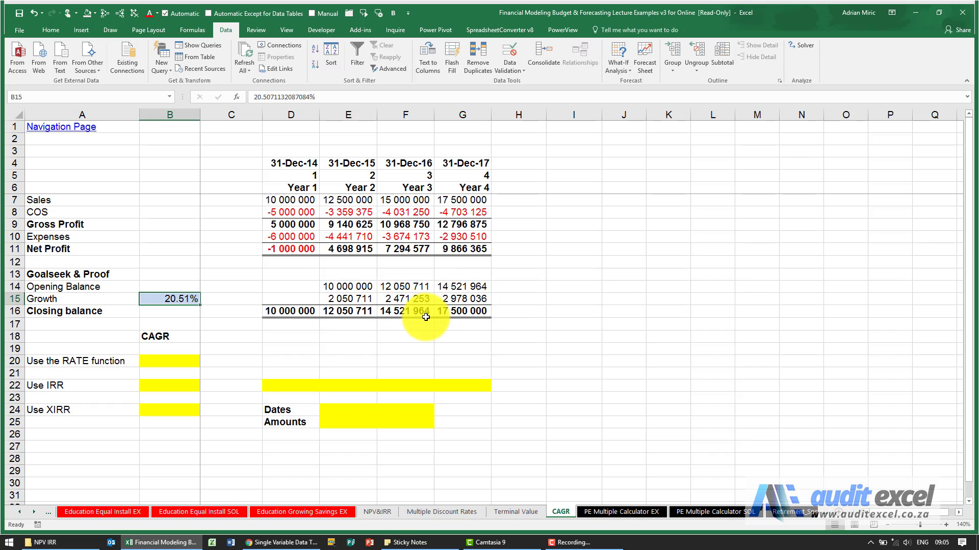